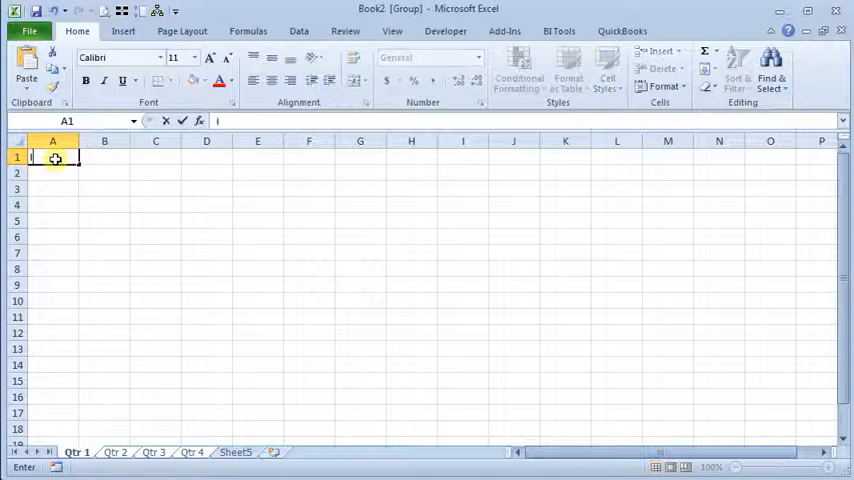
- Enter Item1 in A1 and fill down to Item5 in A5 on all grouped sheets
type("Item1")
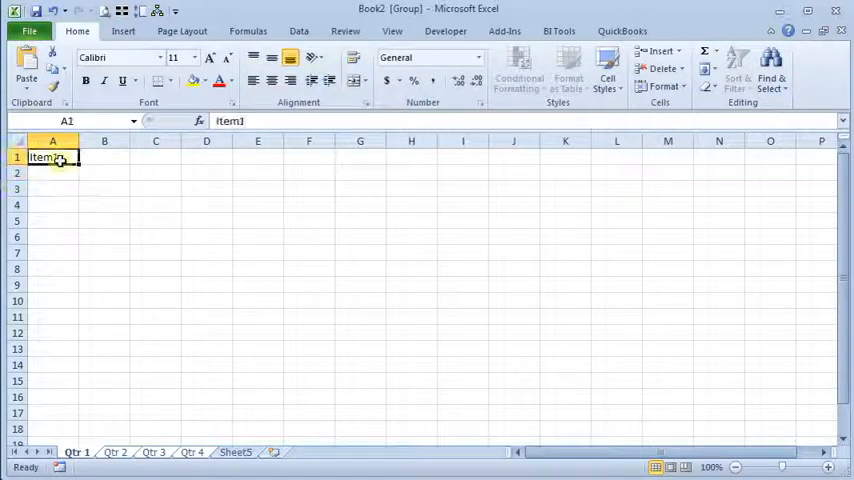
left_click_drag(58, 158, 77, 221)
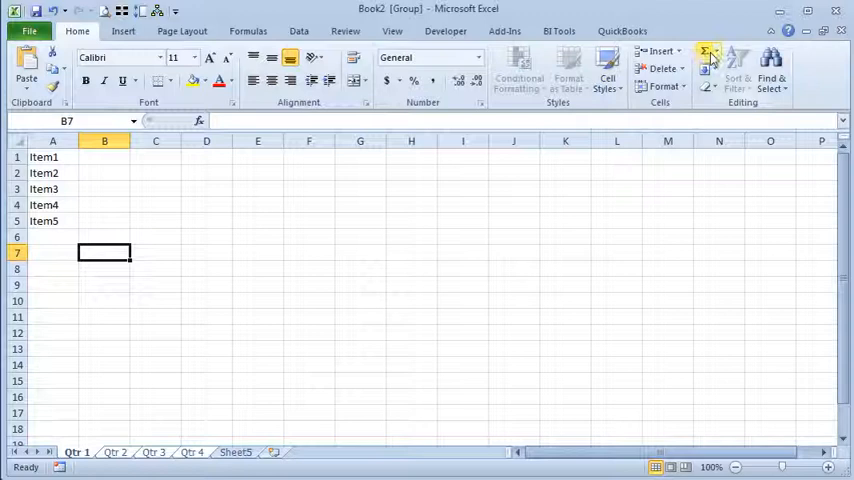
- AutoSum B1:B5 into B7 and open the Borders list for a bottom border
left_click(707, 51)
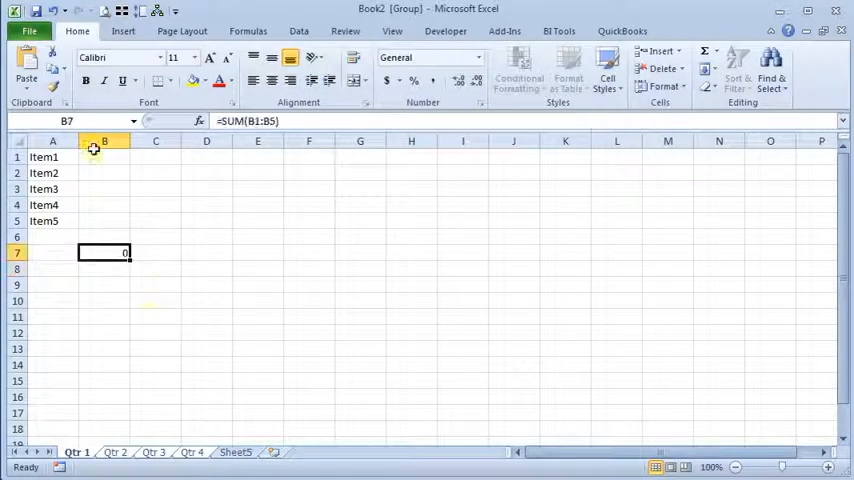
left_click(174, 81)
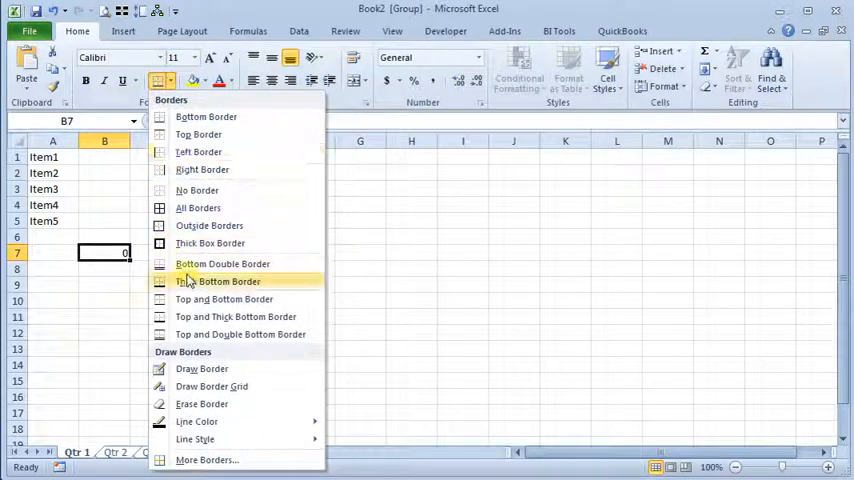
mouse_move(240, 334)
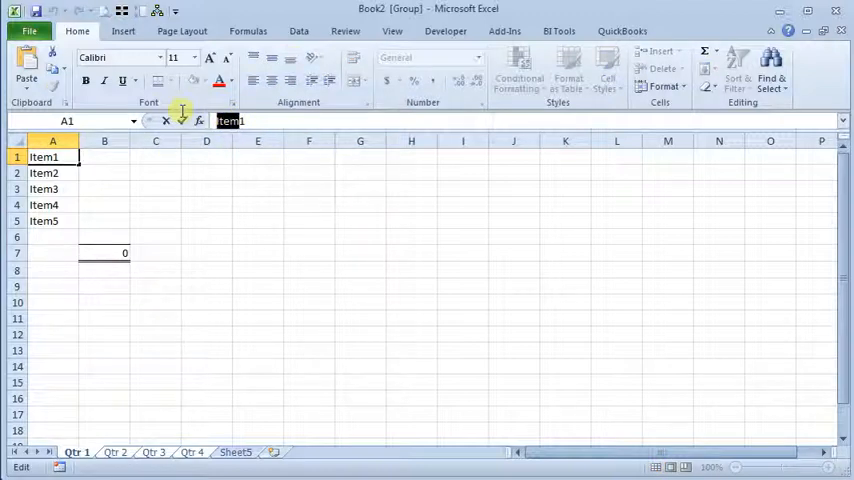
- Rename the A1 heading from Item1 to Widget 1
type("Widget1")
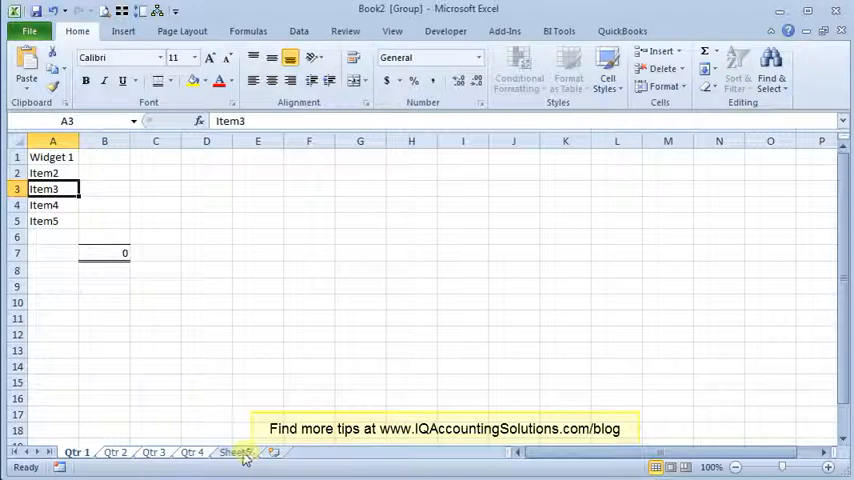
- Ungroup the Qtr sheets and return to the Qtr 1 sheet
left_click(148, 452)
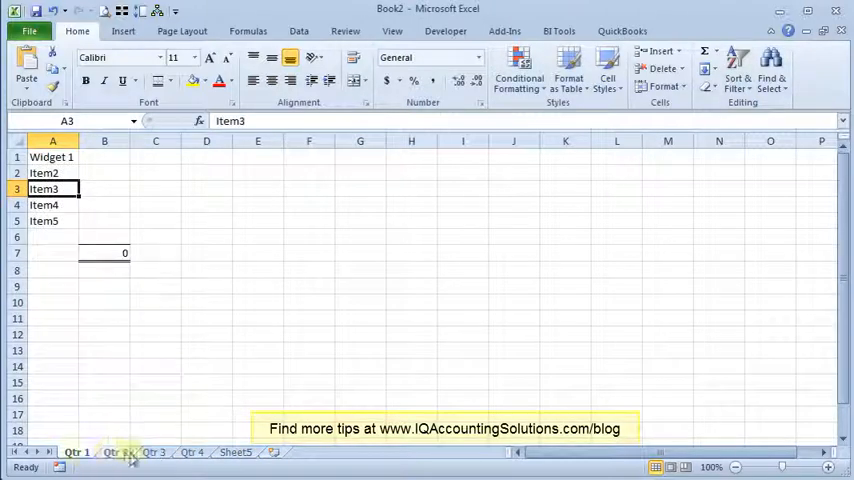
left_click(76, 452)
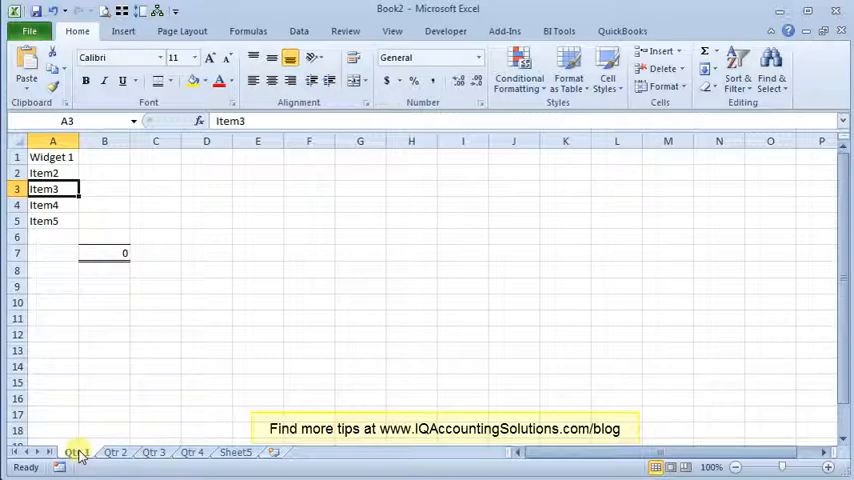